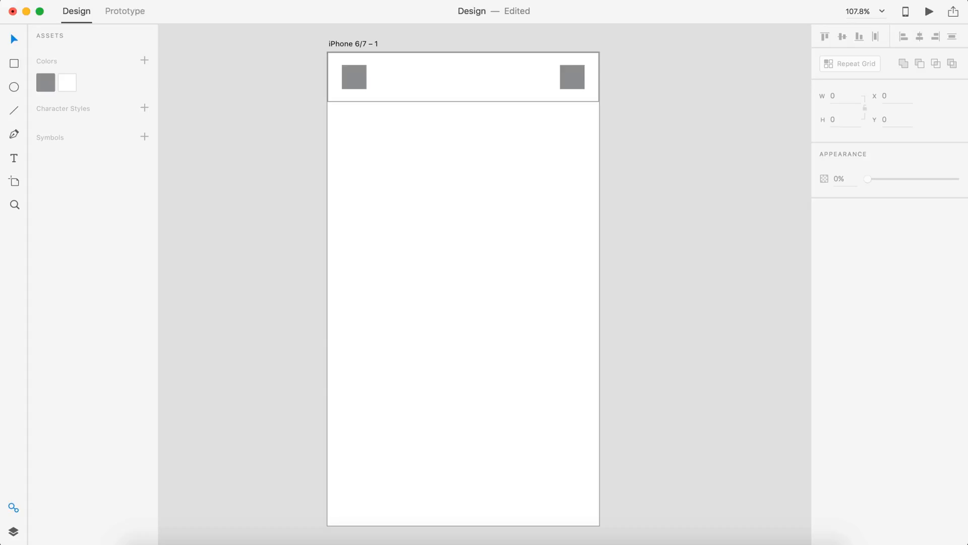
type("Table Fo")
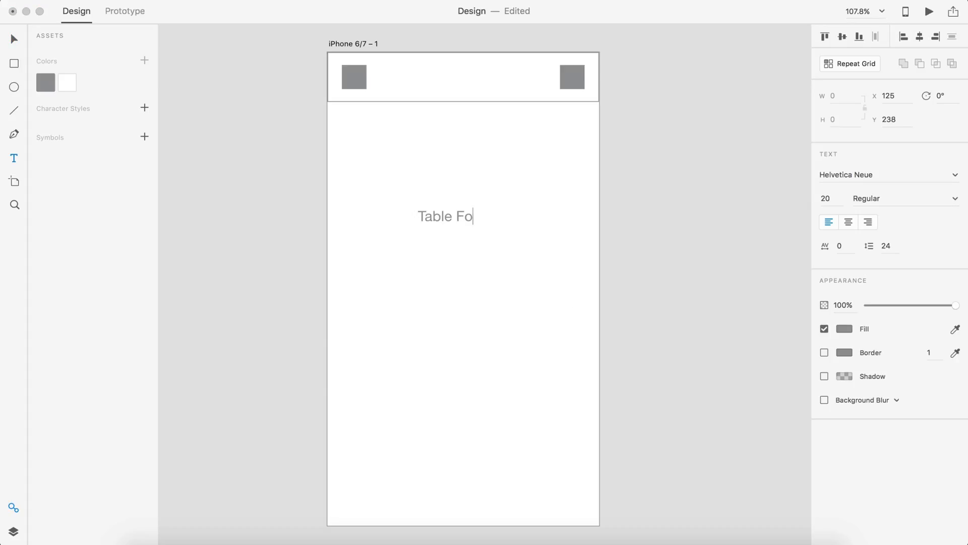
type("r 2\\nTime\\n5")
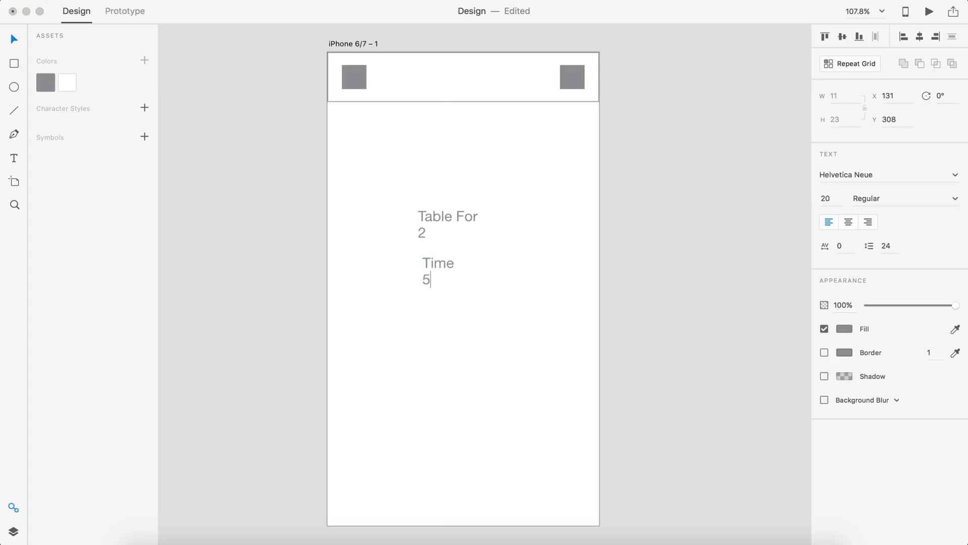
type("pm")
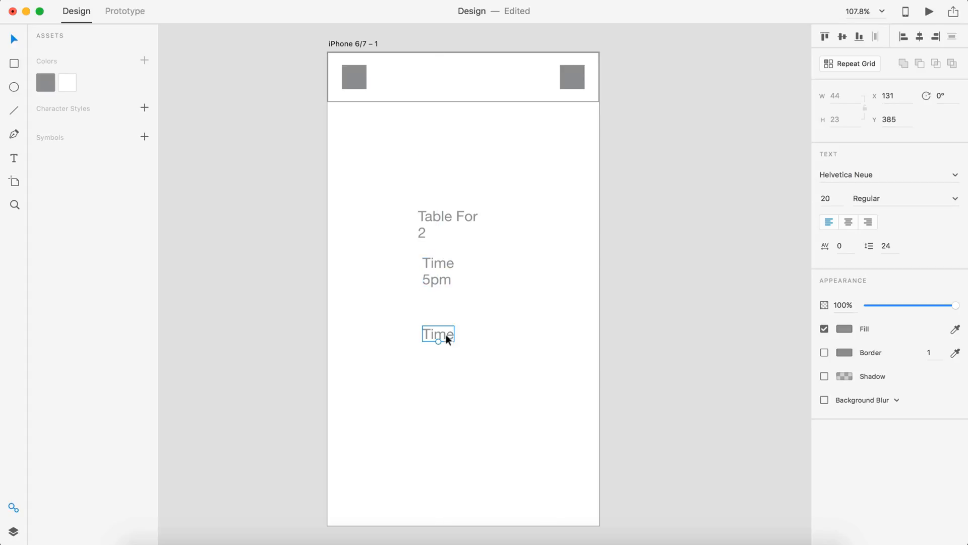